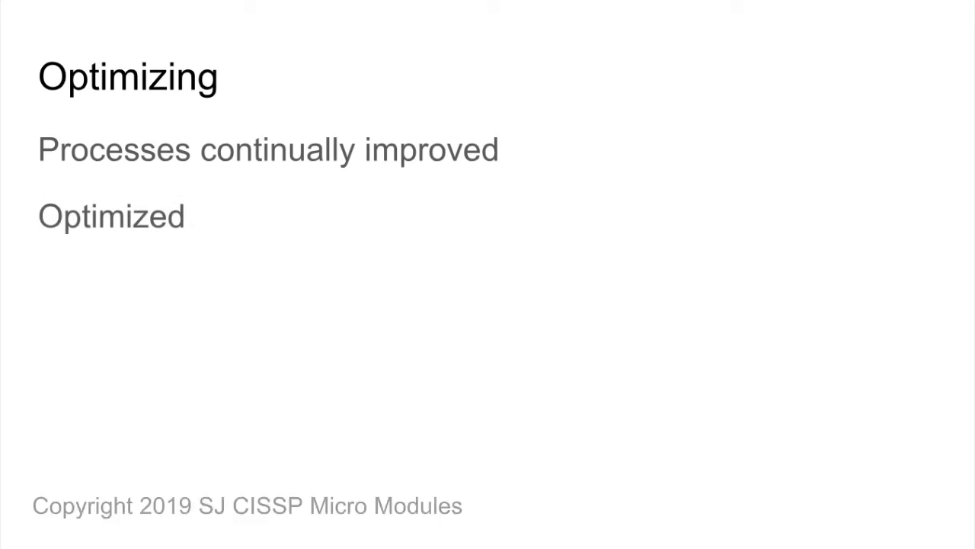
key("Right")
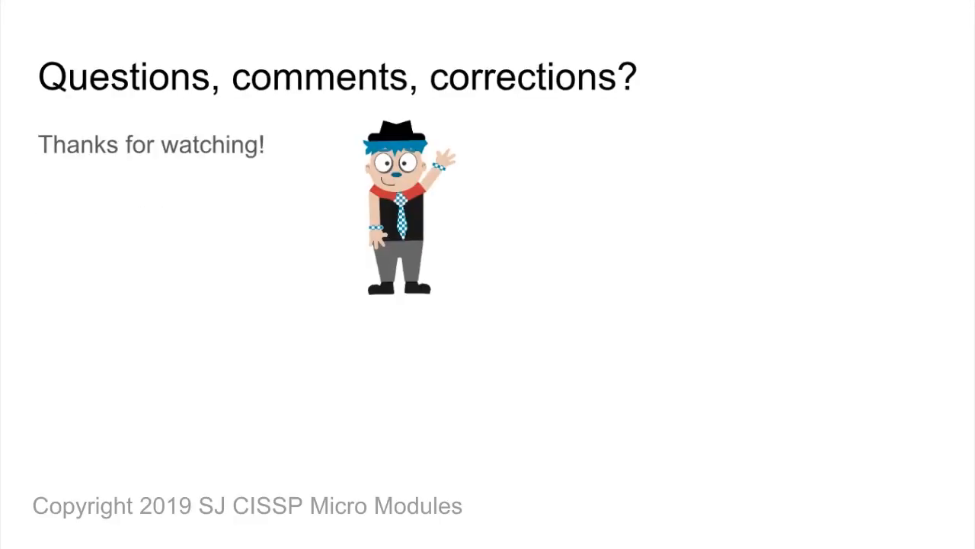